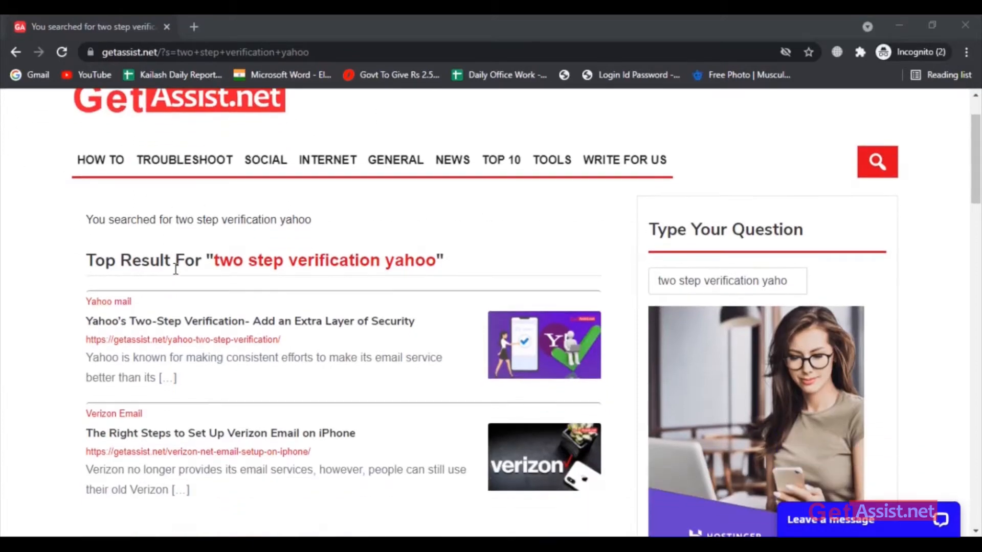
Step: Open the 'Yahoo's Two-Step Verification' article from the GetAssist search results
scroll(down, 3)
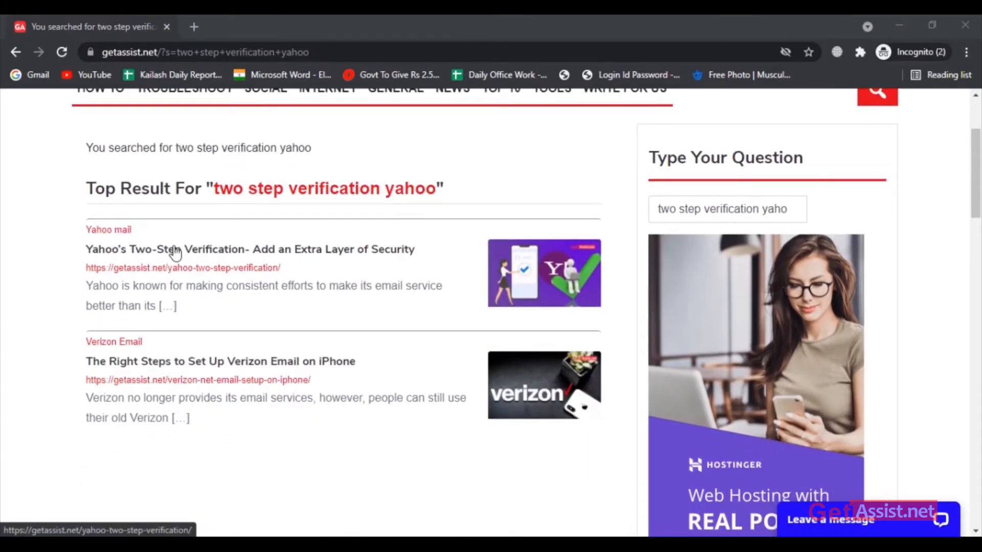
click(249, 249)
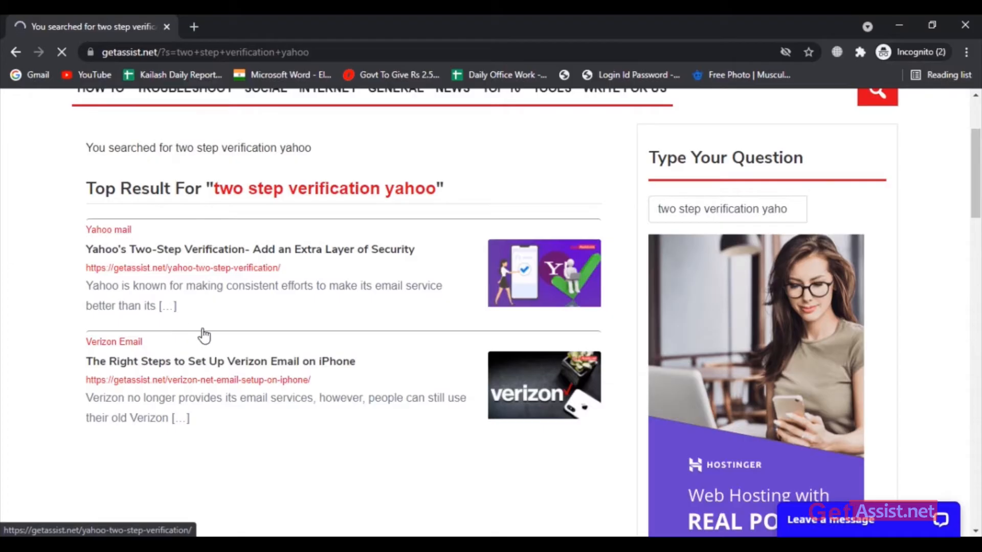
Step: Read through the article's table of contents and sign-in and manage-account screenshots
click(249, 249)
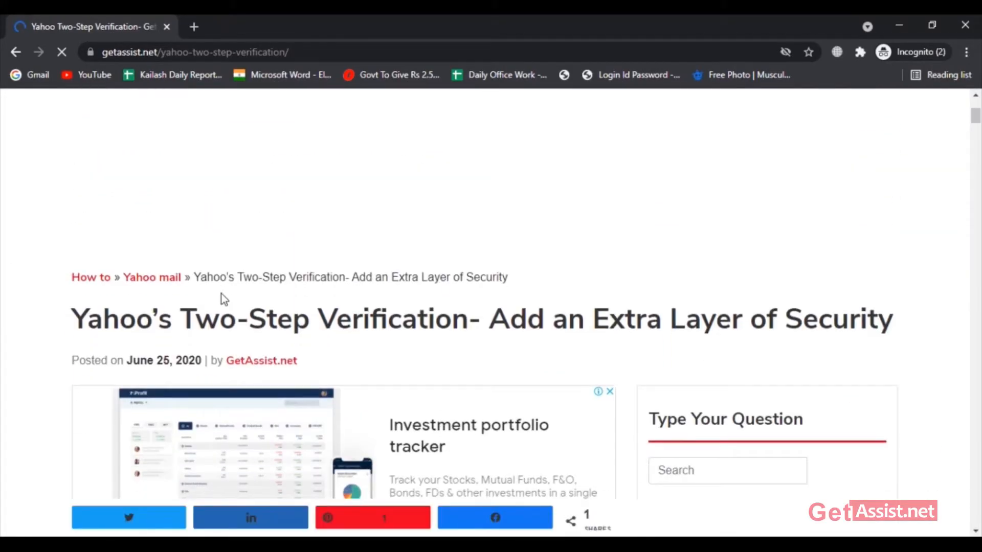
scroll(down, 3)
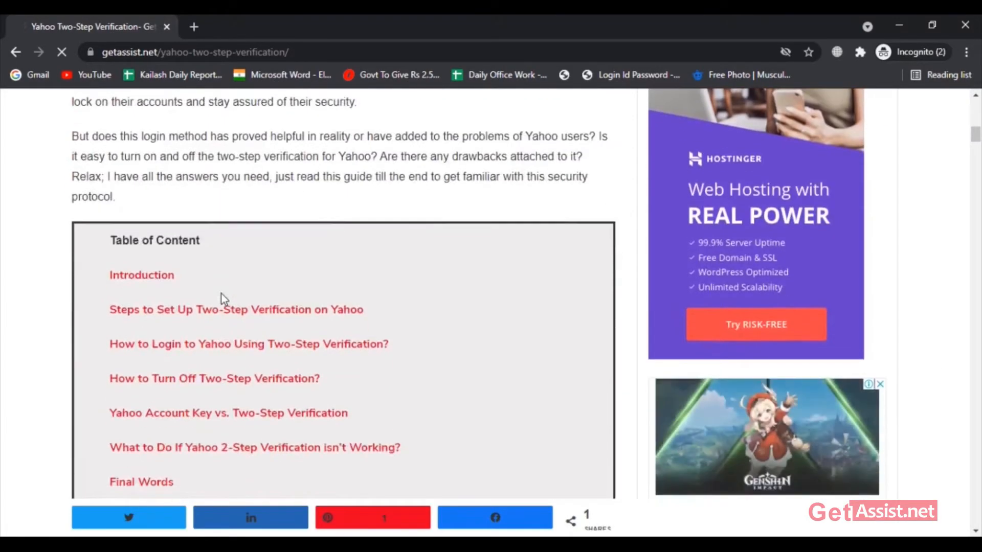
scroll(down, 3)
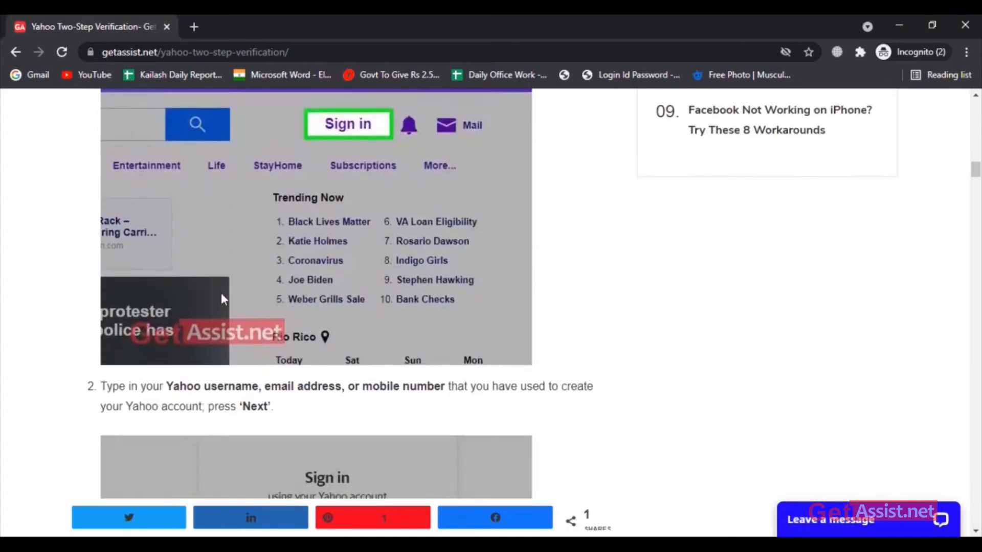
scroll(down, 3)
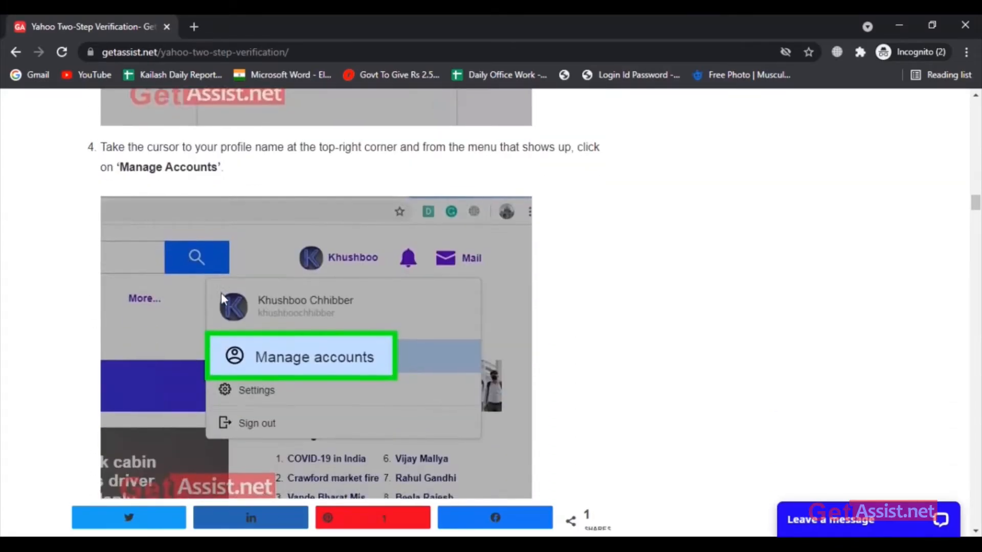
scroll(down, 3)
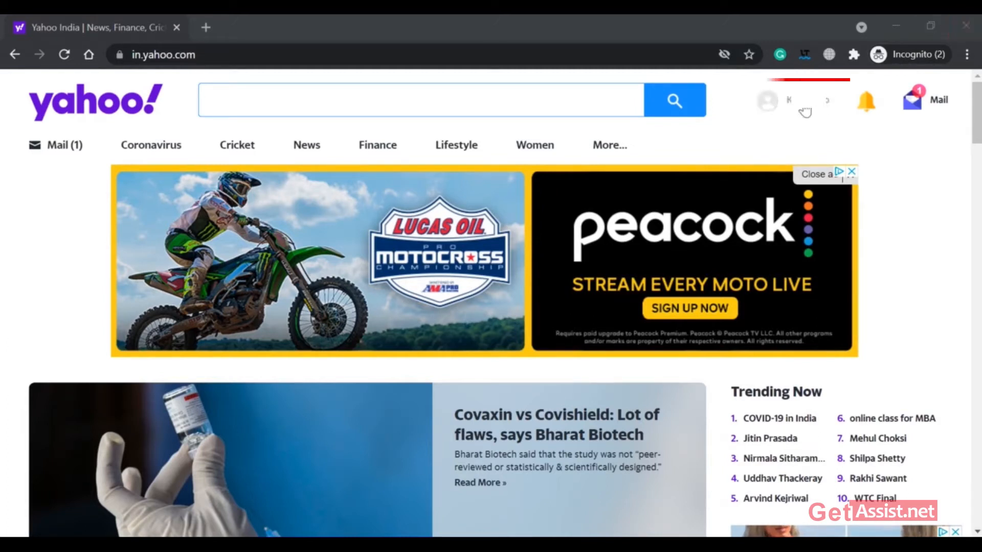
Step: Go to Yahoo account Settings through the profile name menu
click(798, 99)
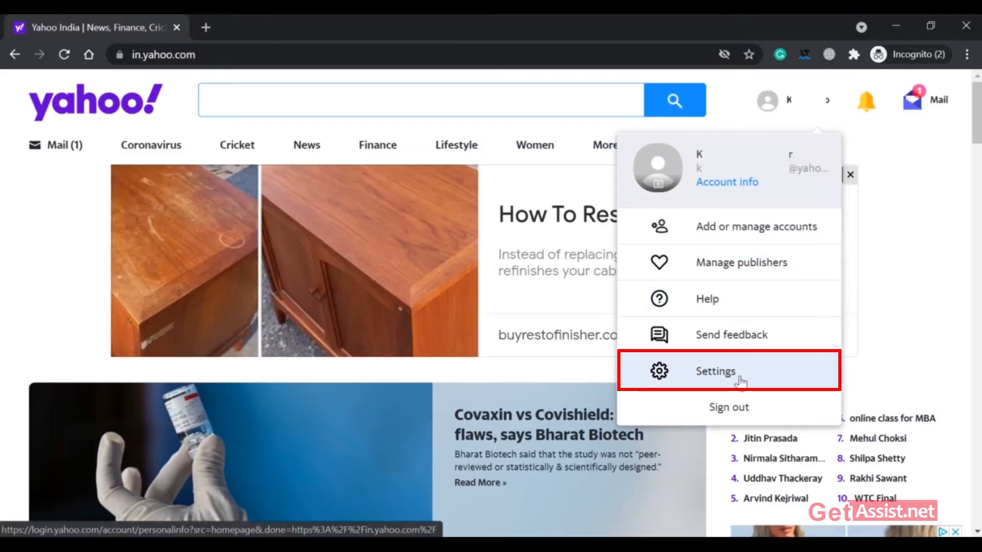
click(715, 371)
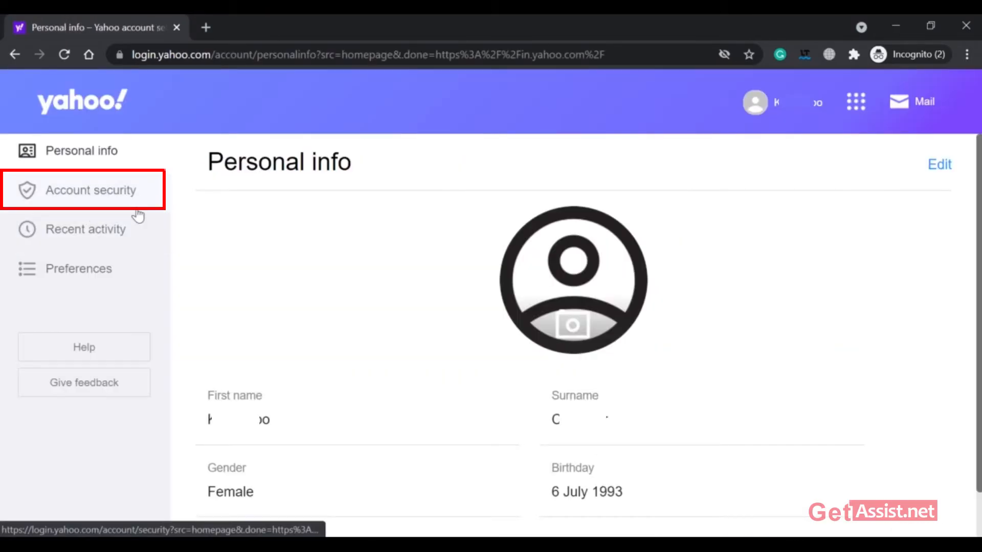
Step: Go to Account security and scroll to the 2-step verification section, currently ON
click(89, 190)
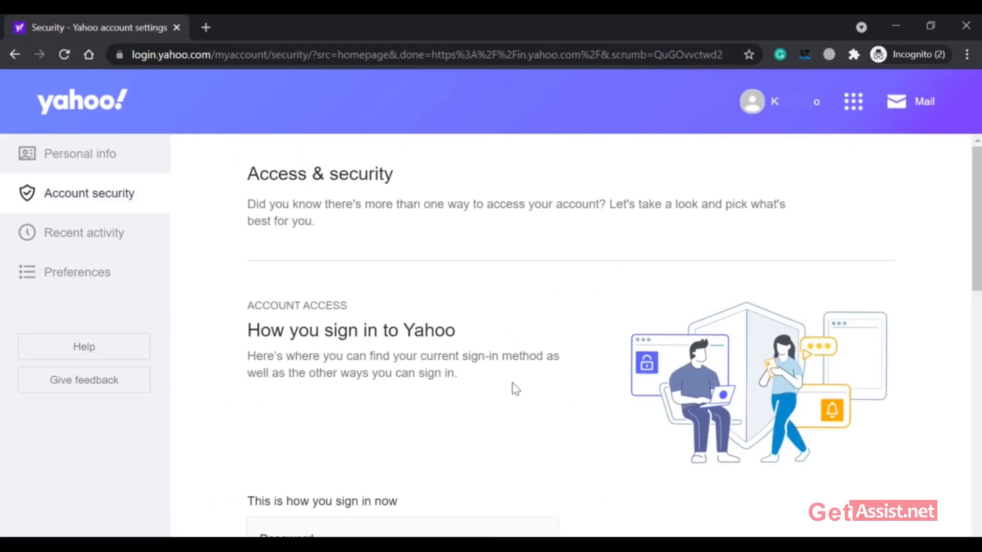
scroll(down, 3)
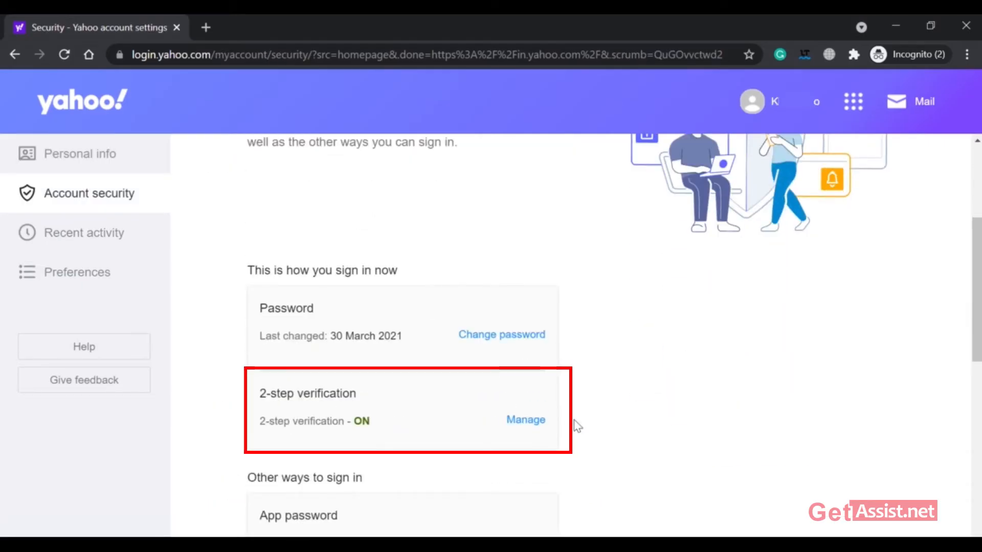
scroll(down, 3)
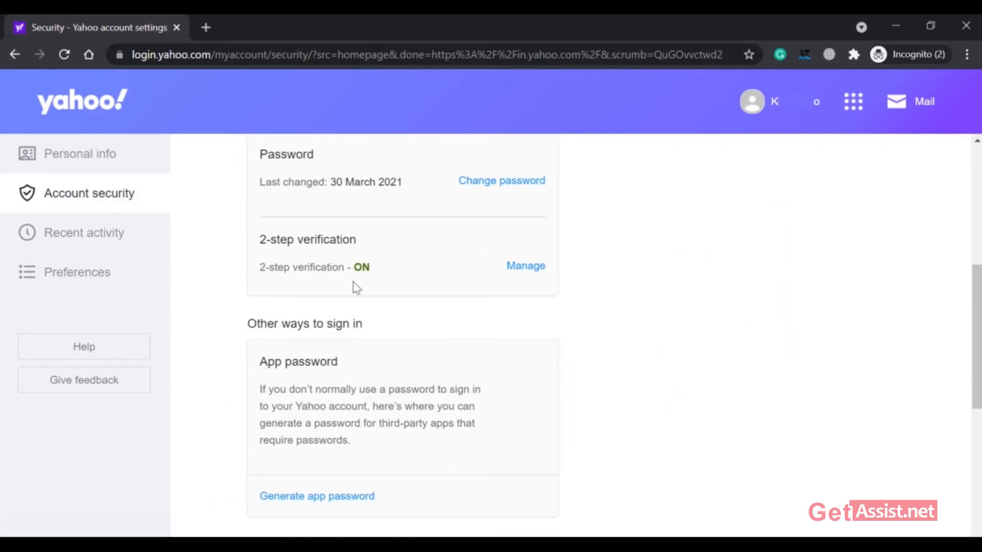
mouse_move(566, 298)
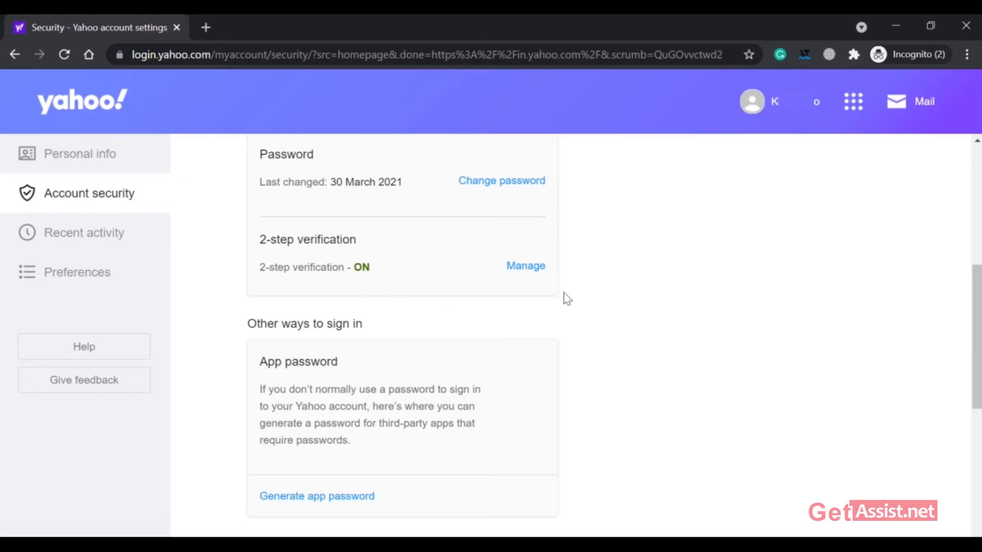
Step: Turn off 2-step verification via Manage and confirm the Turn on 2SV option appears
click(525, 266)
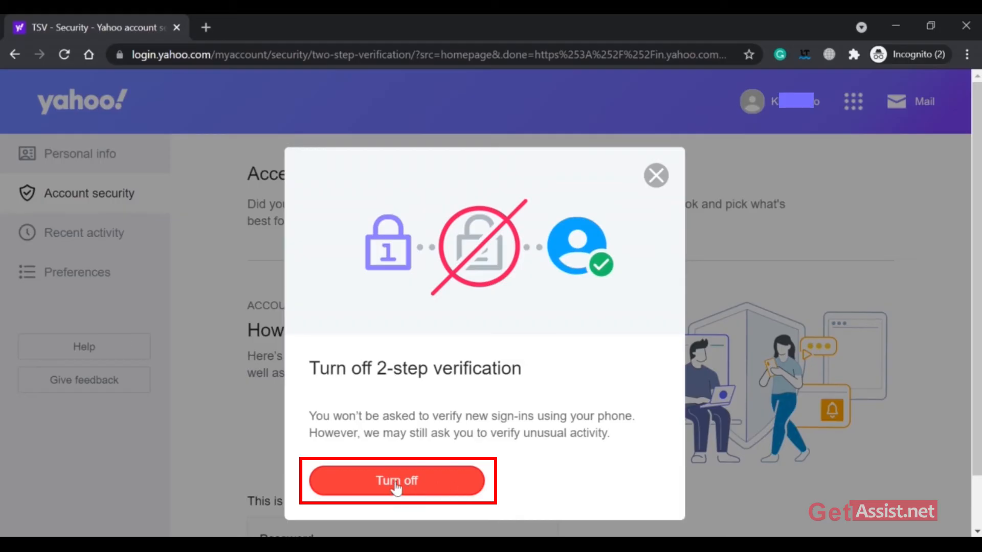
click(397, 481)
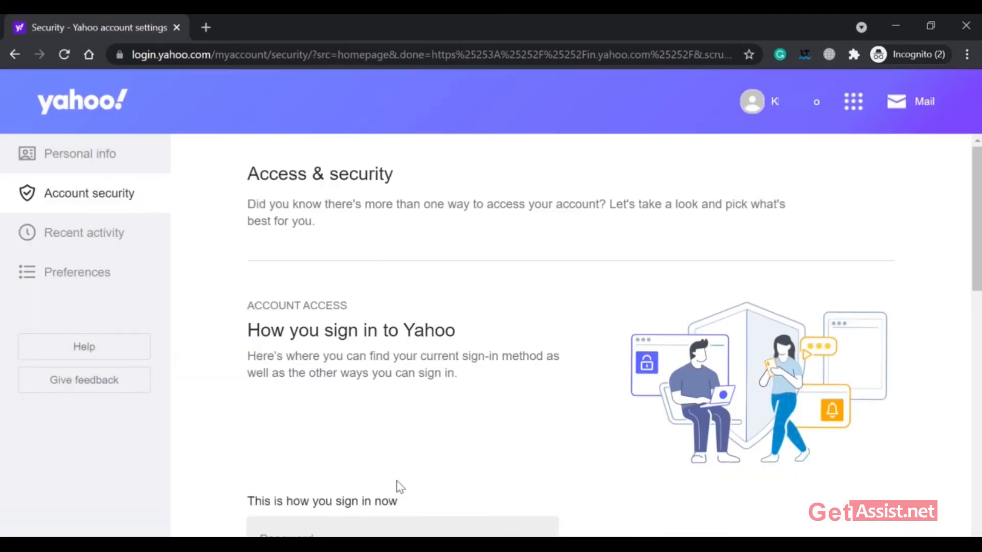
scroll(down, 3)
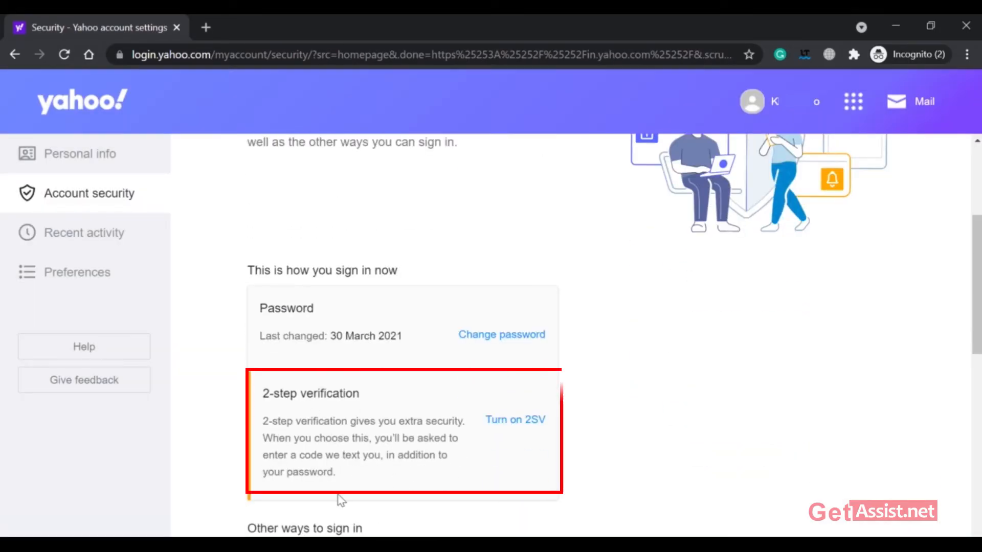